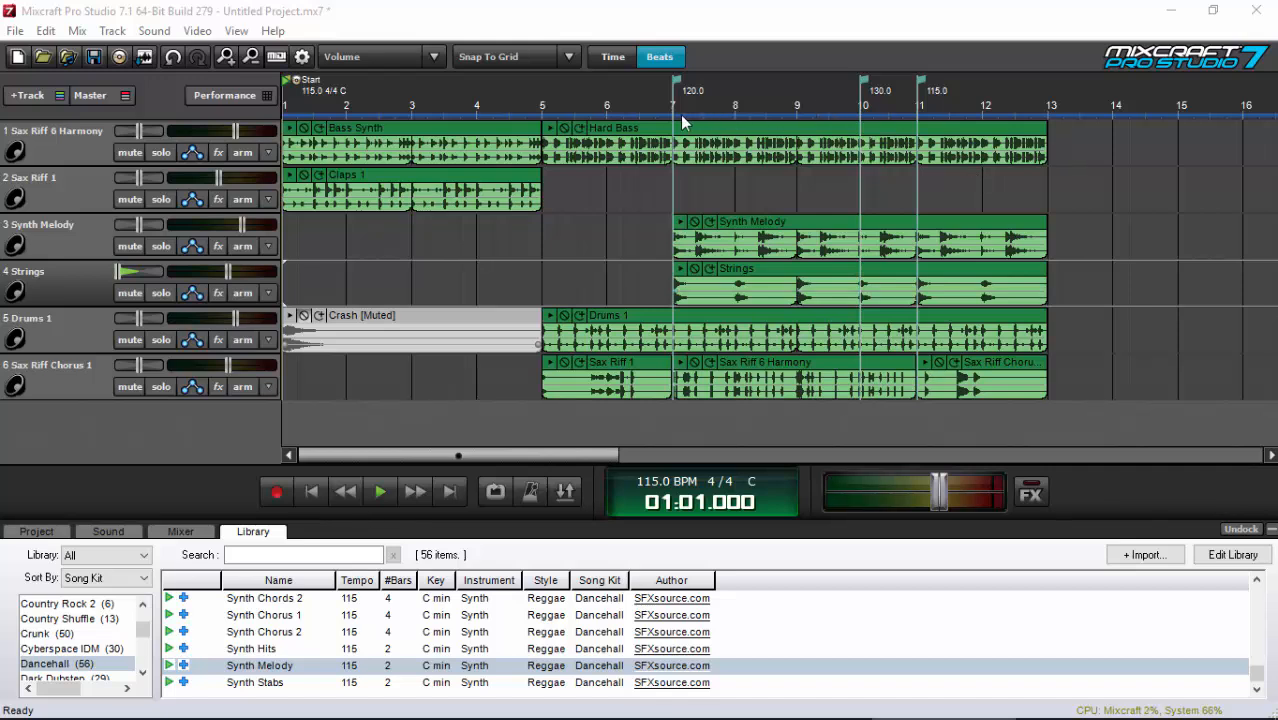
mouse_move(684, 120)
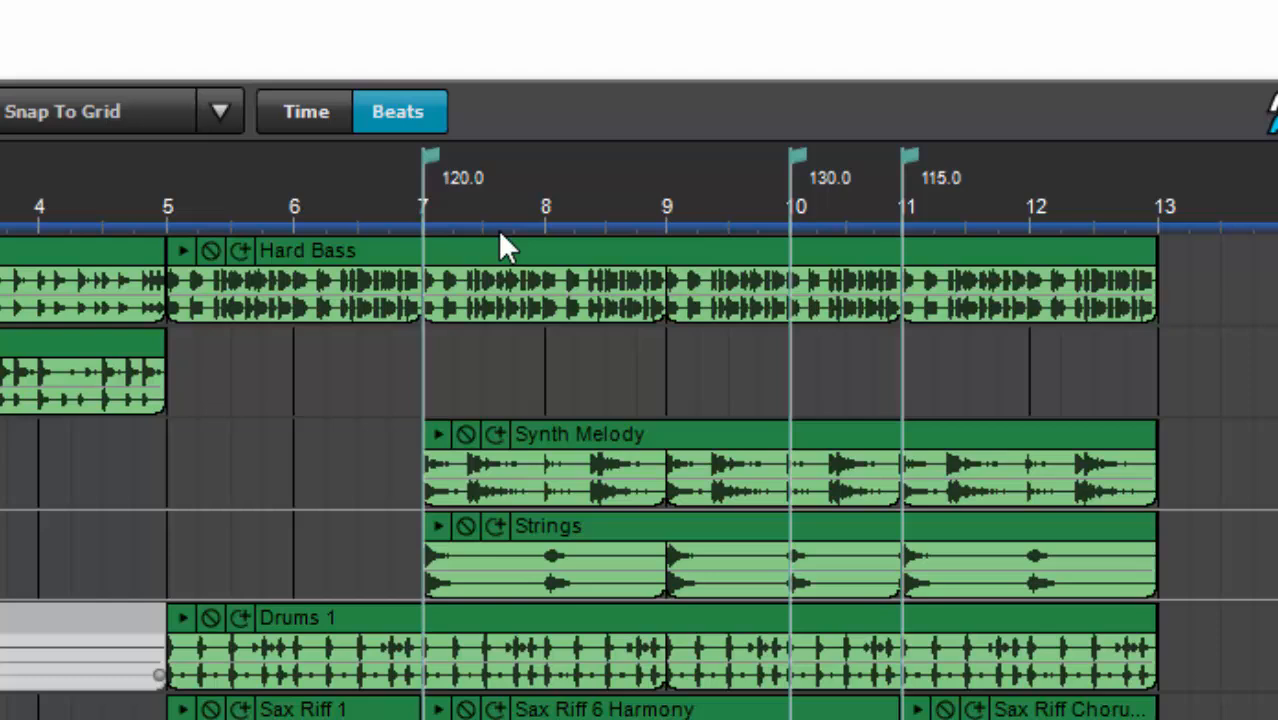
mouse_move(768, 218)
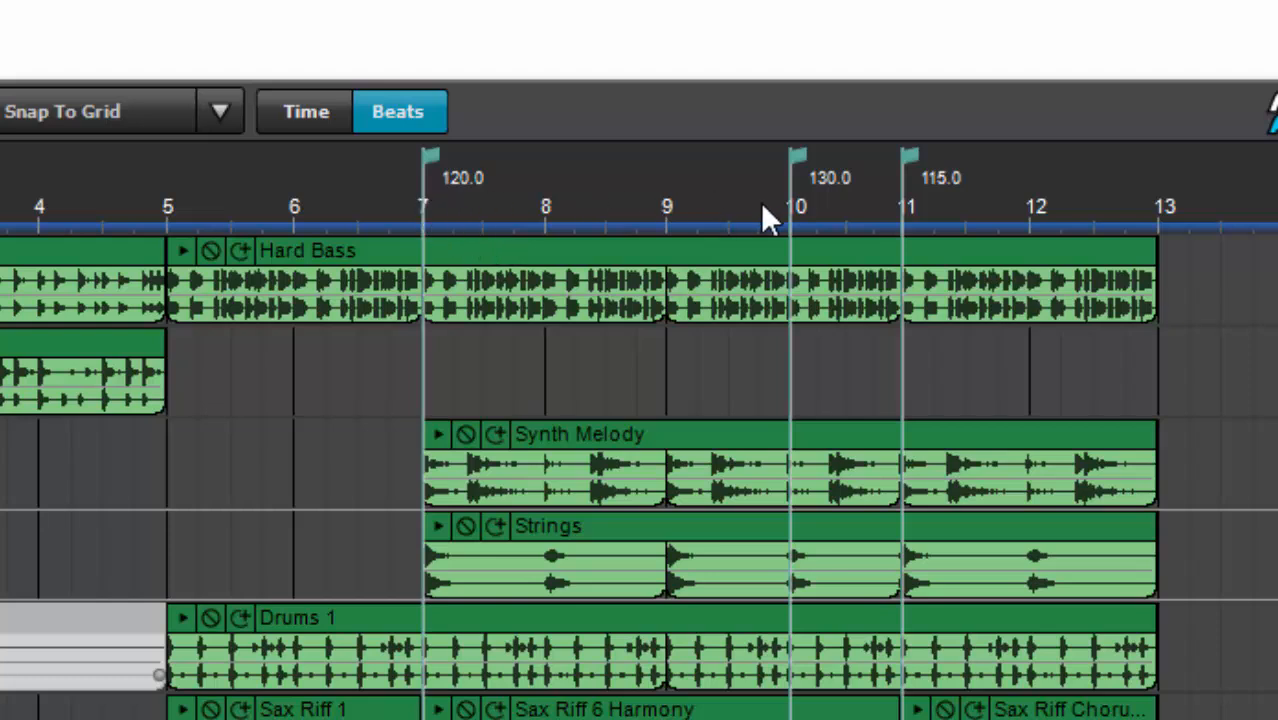
mouse_move(452, 206)
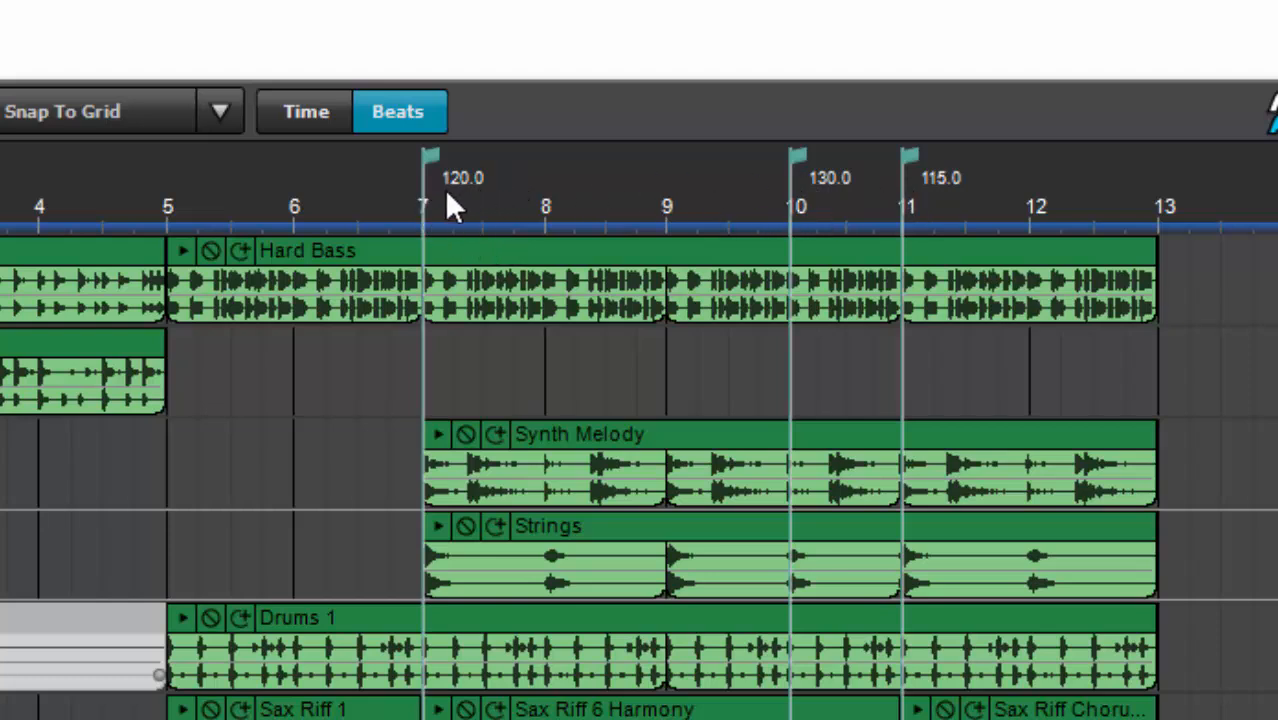
mouse_move(480, 196)
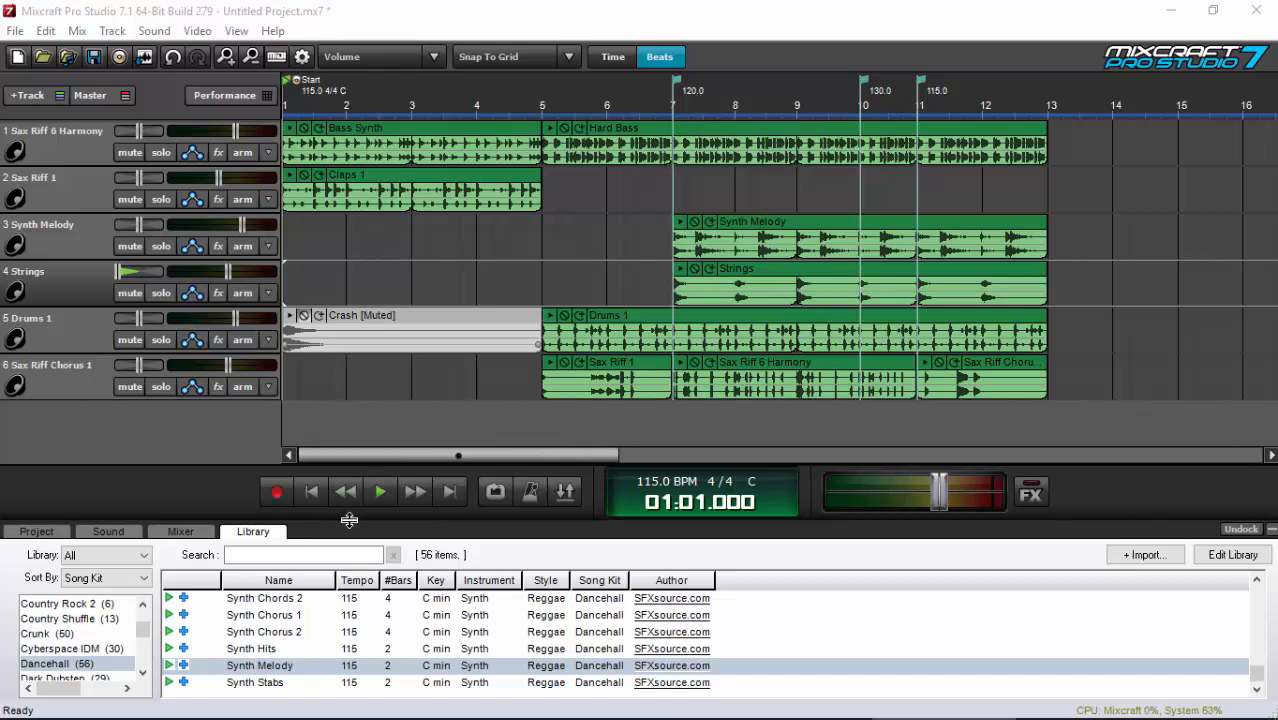
Play the project from the start through the tempo changes, then stop playback.
click(380, 492)
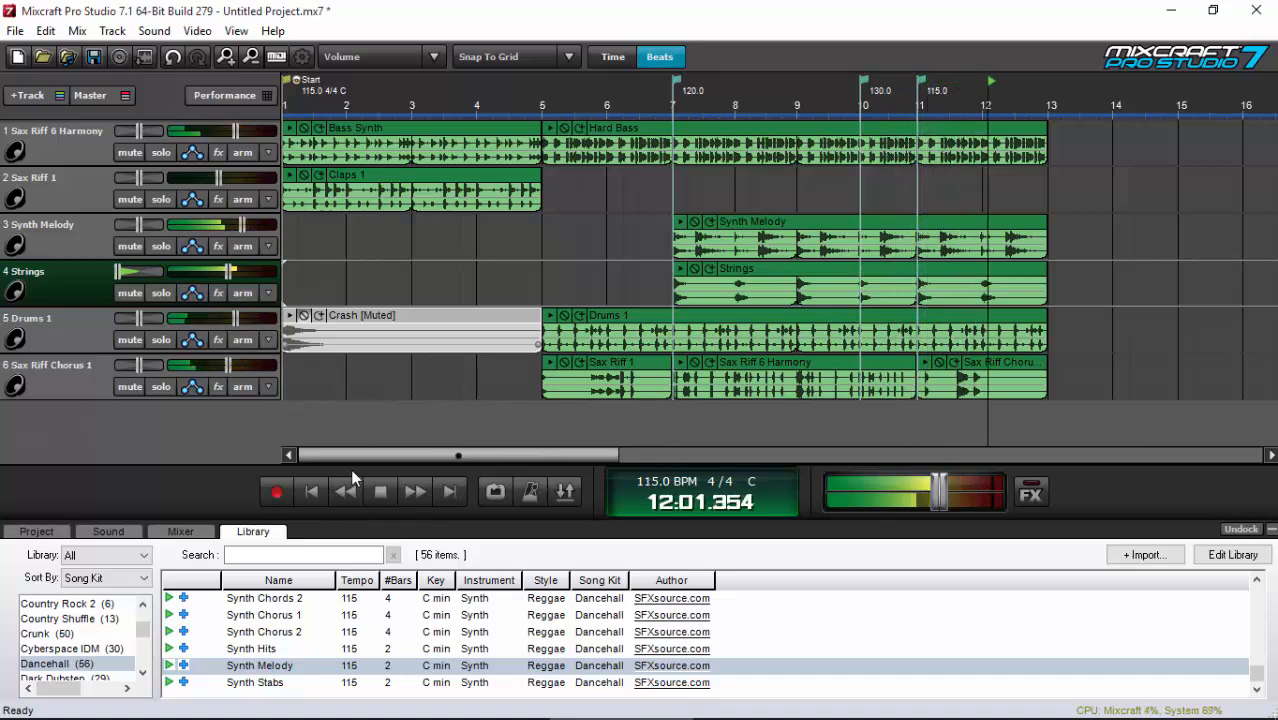
click(380, 492)
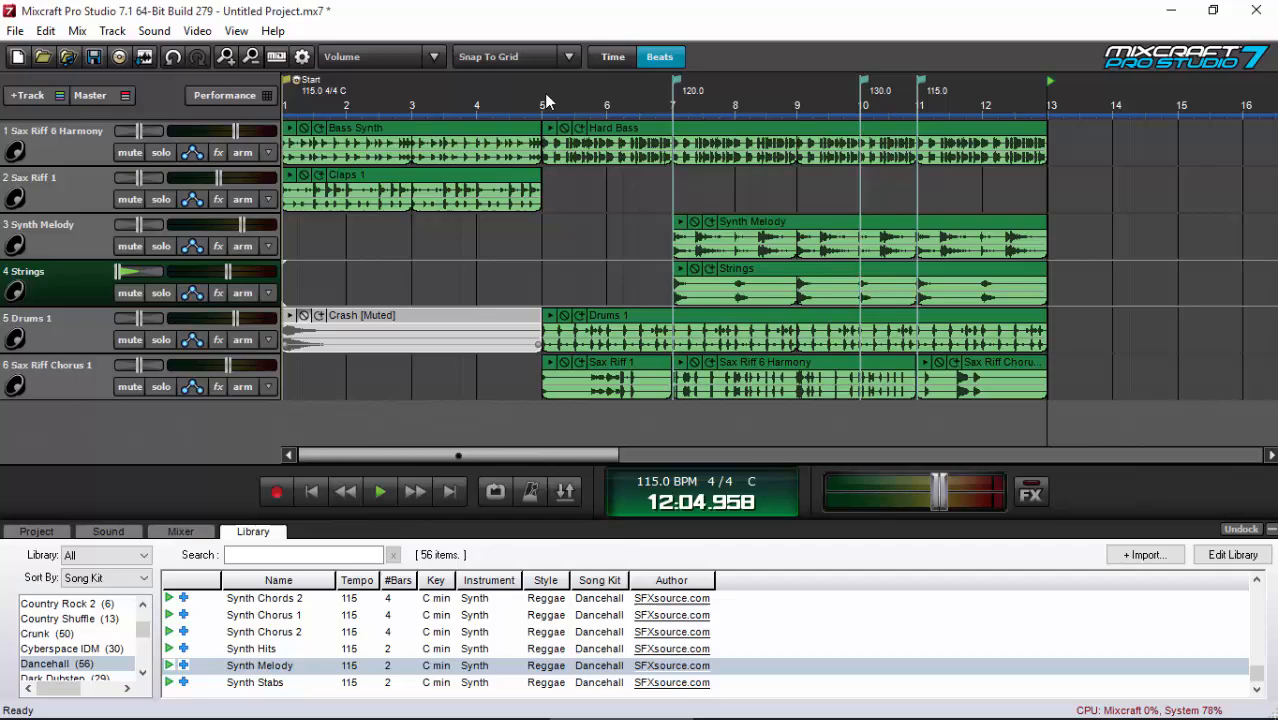
Add a tempo marker at measure 5 set to 240 BPM.
right_click(548, 104)
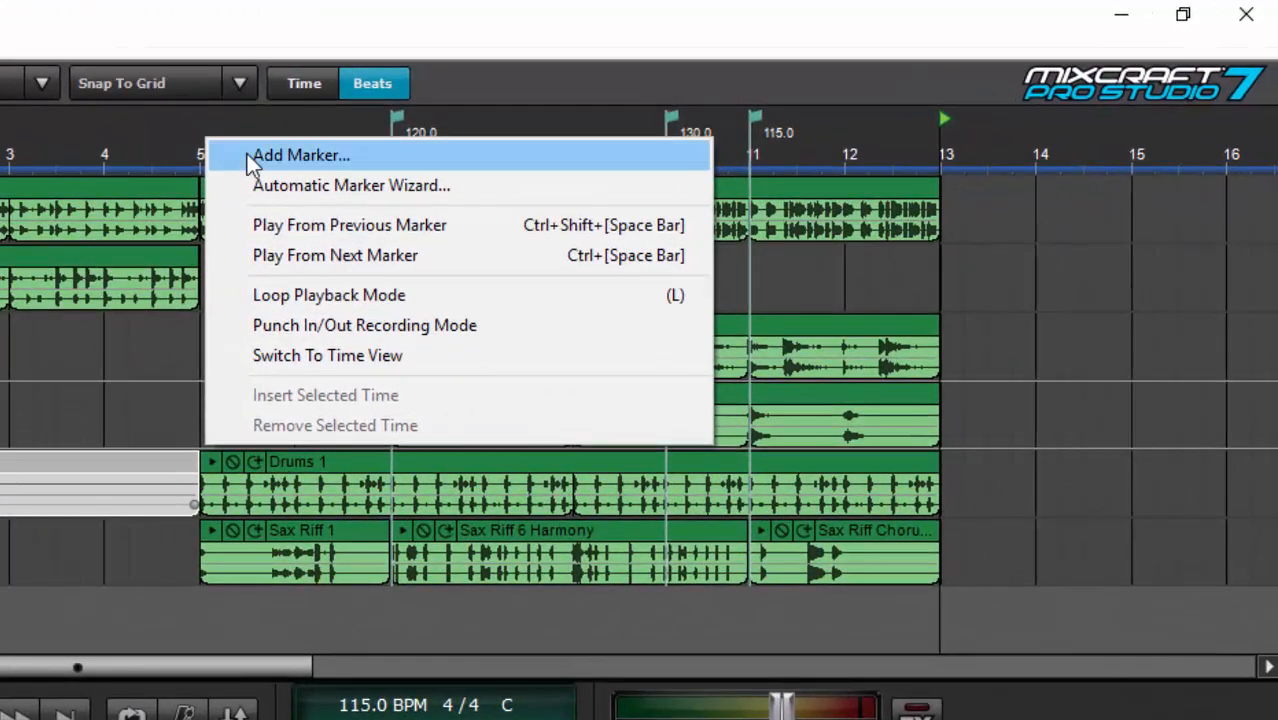
click(300, 156)
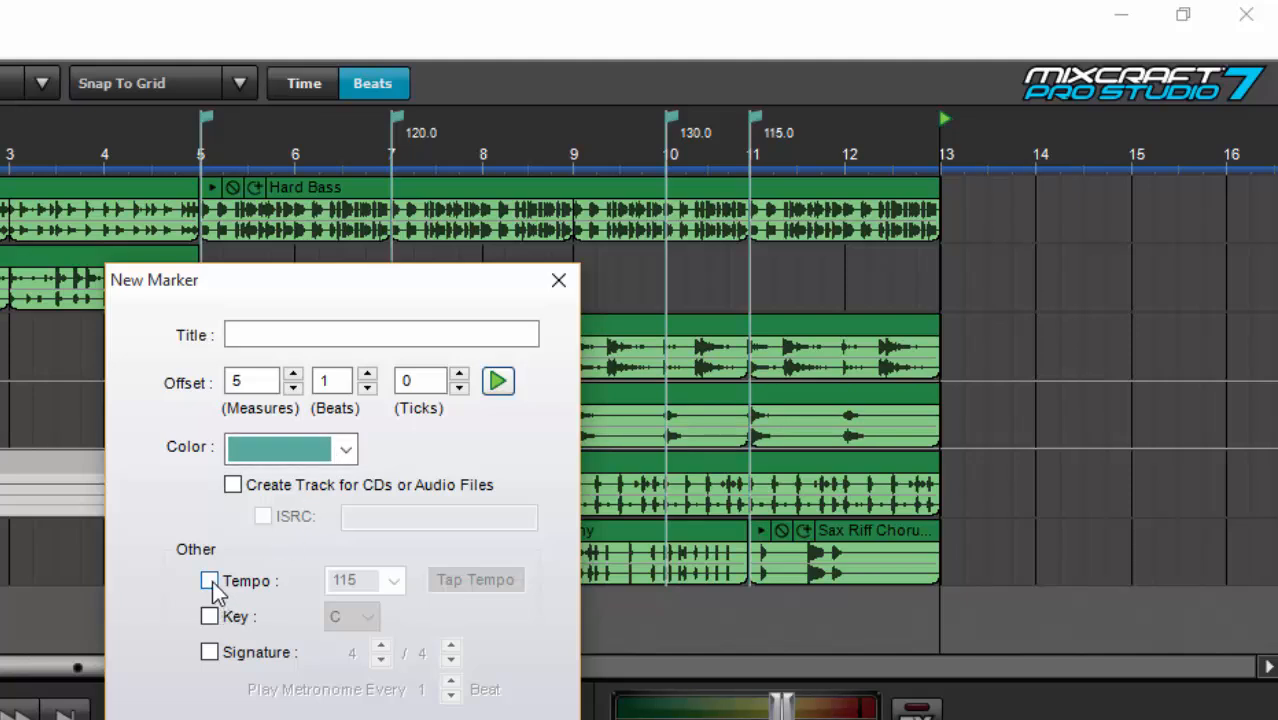
click(208, 580)
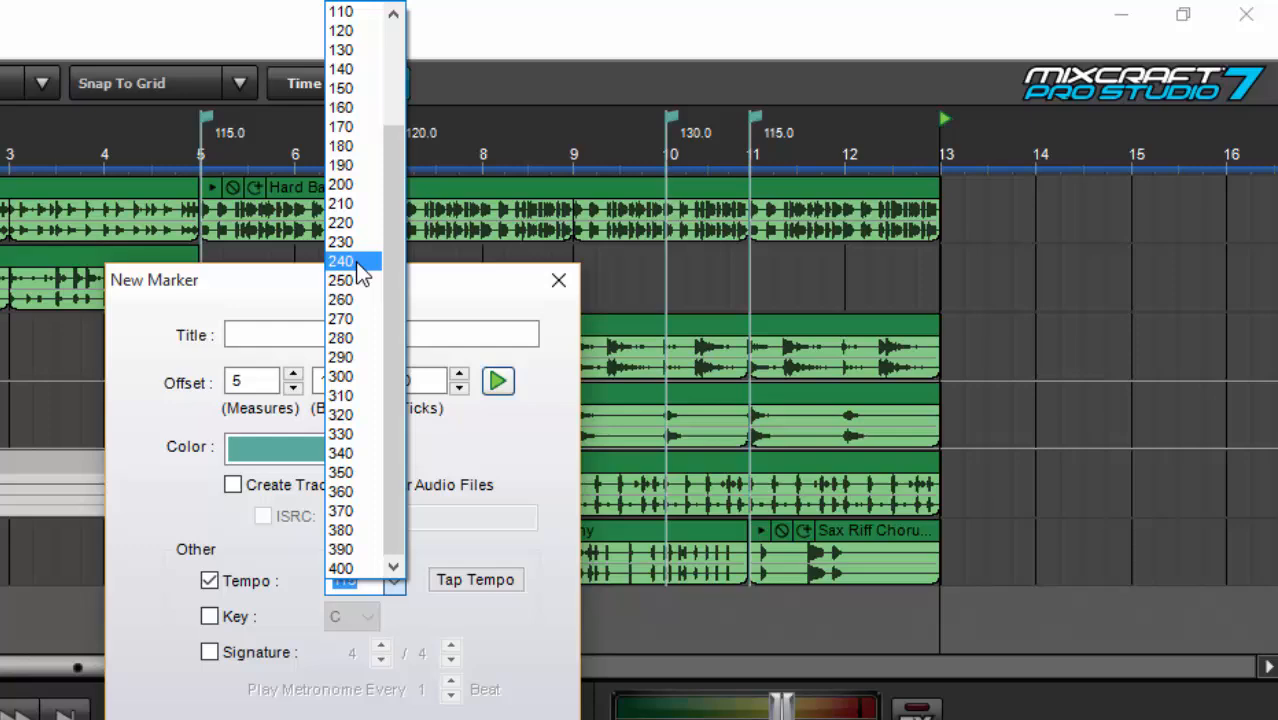
click(340, 260)
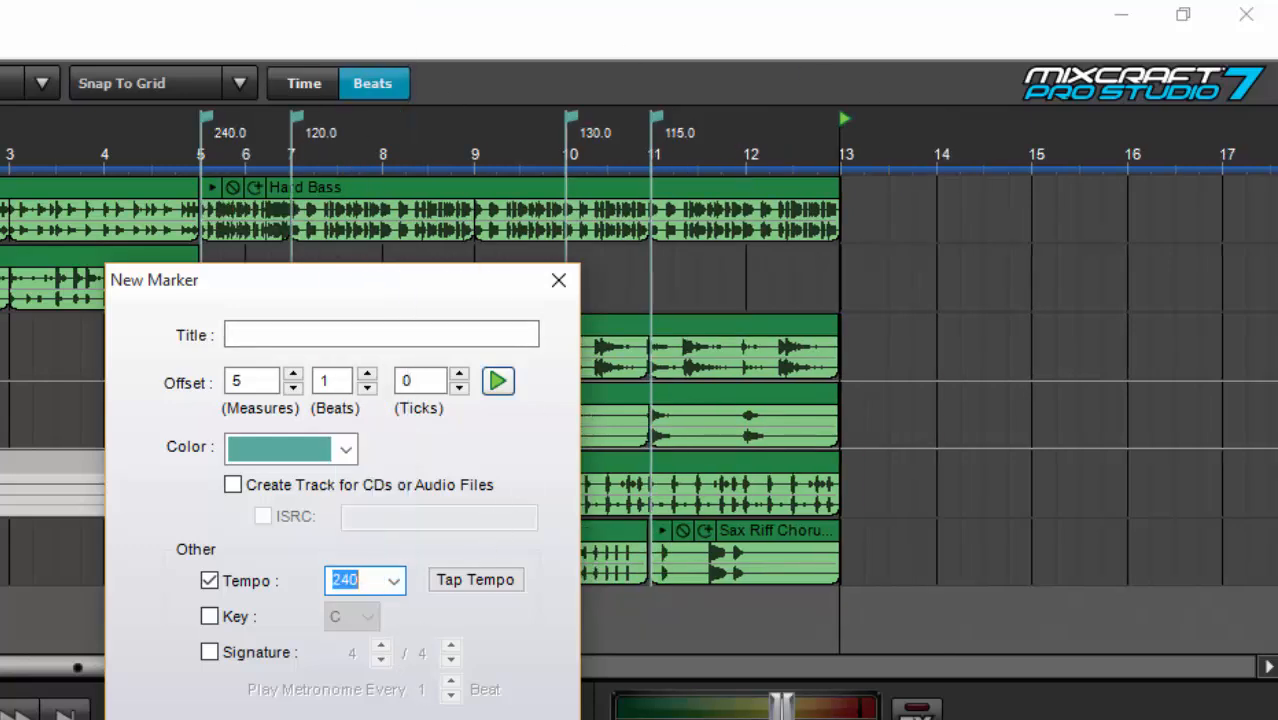
click(558, 280)
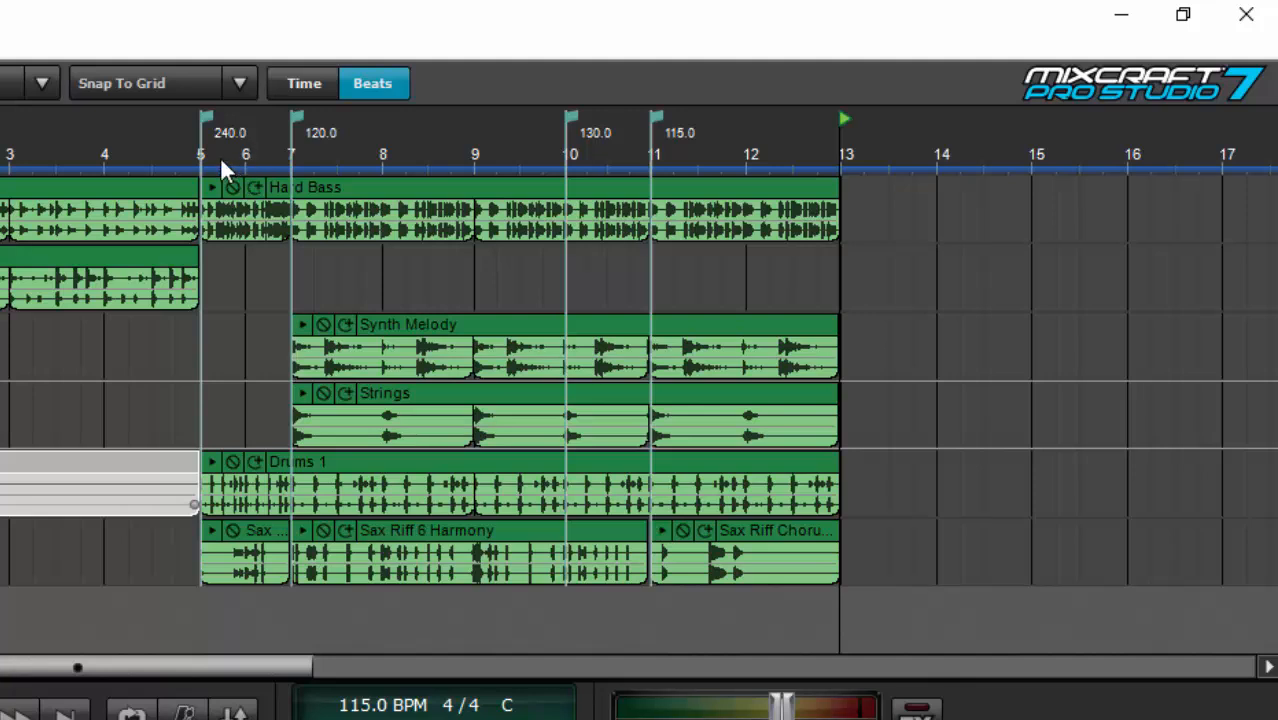
mouse_move(206, 118)
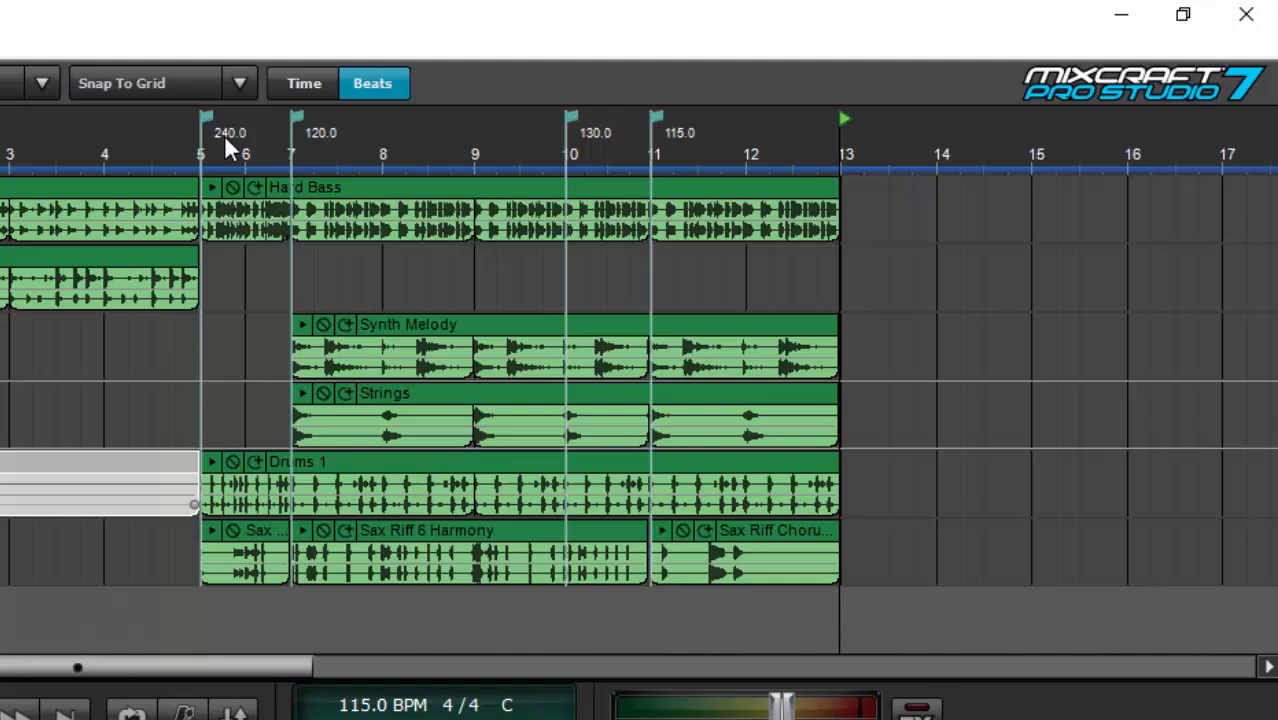
mouse_move(192, 180)
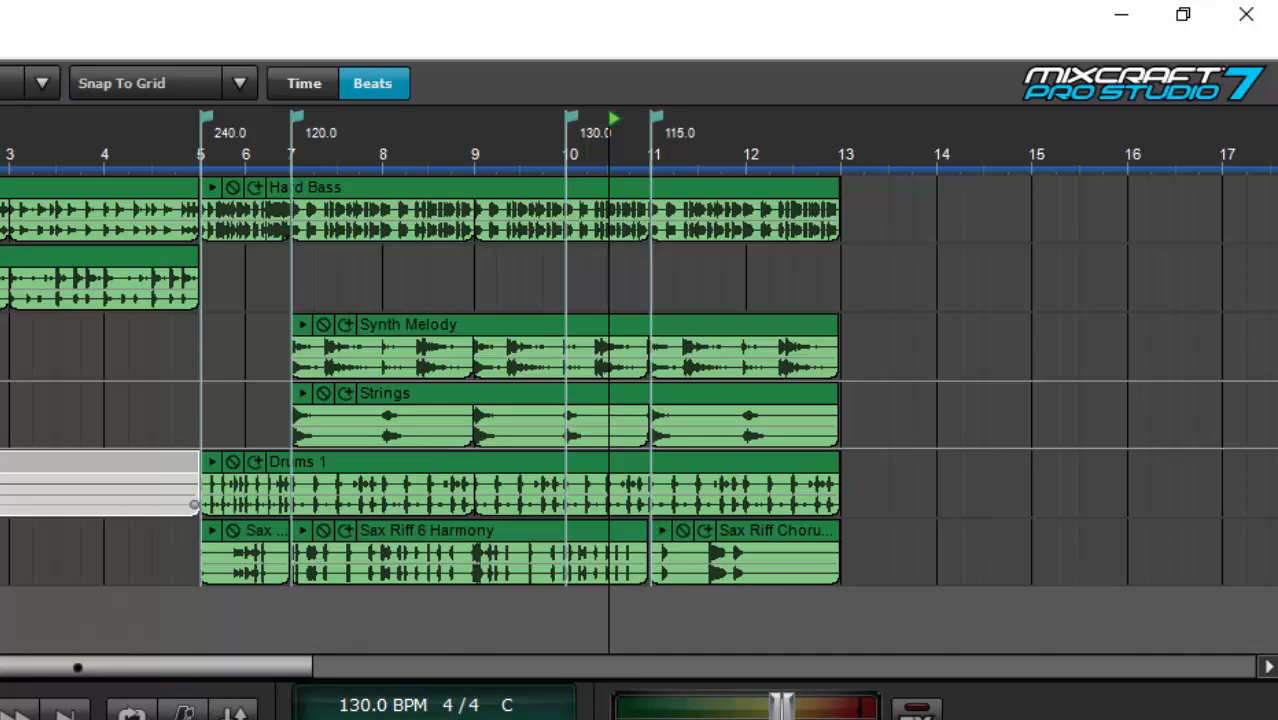
mouse_move(208, 144)
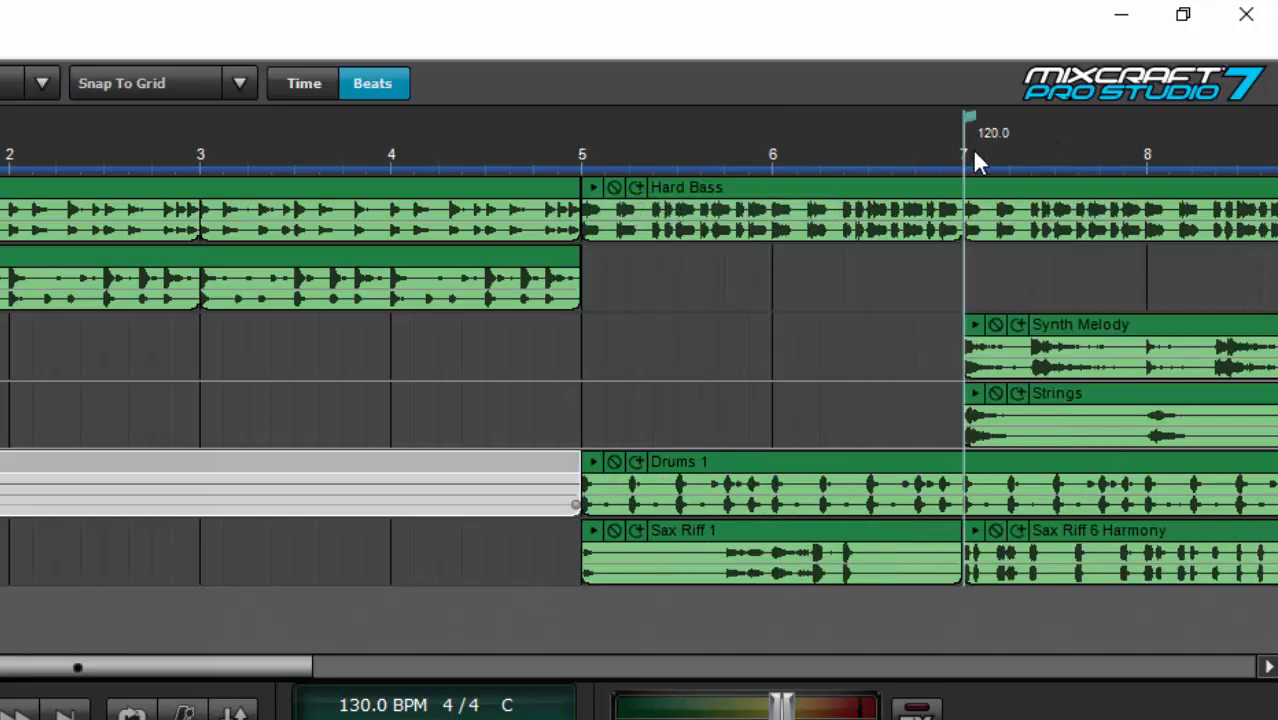
mouse_move(864, 156)
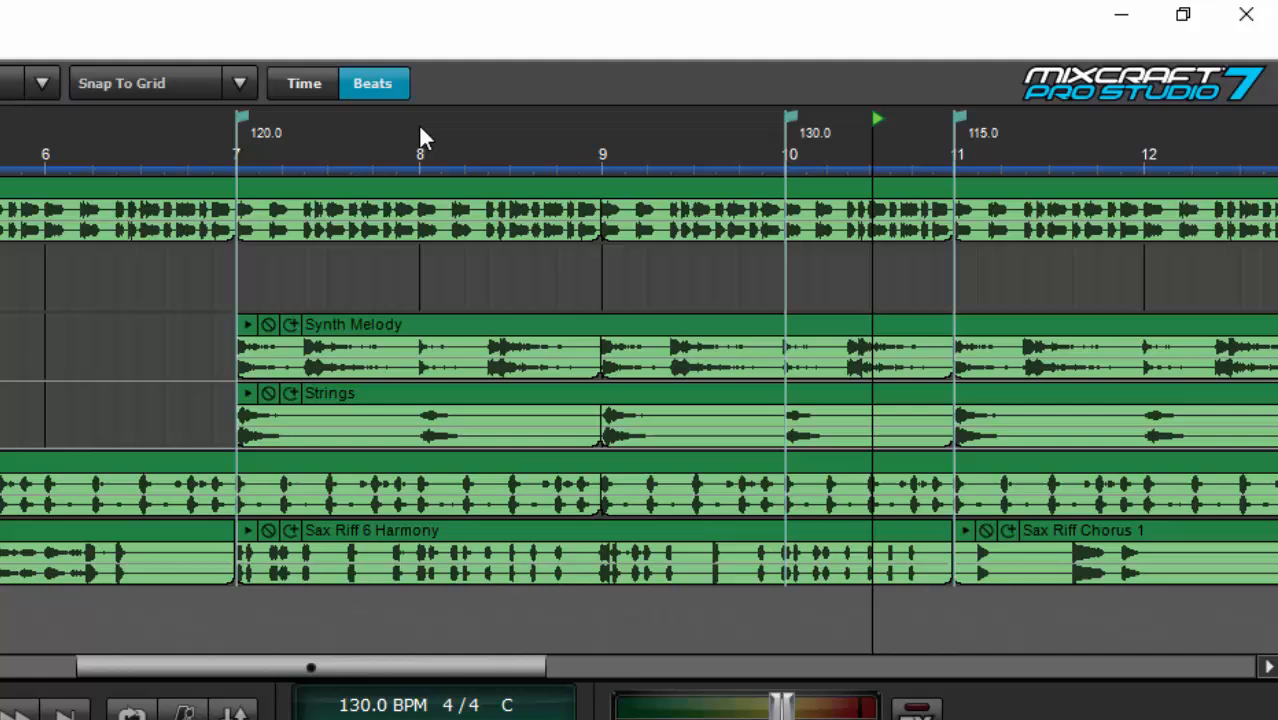
Add tempo markers of 122 BPM at measure 8 and 124 BPM at measure 8 beat 3.
right_click(420, 136)
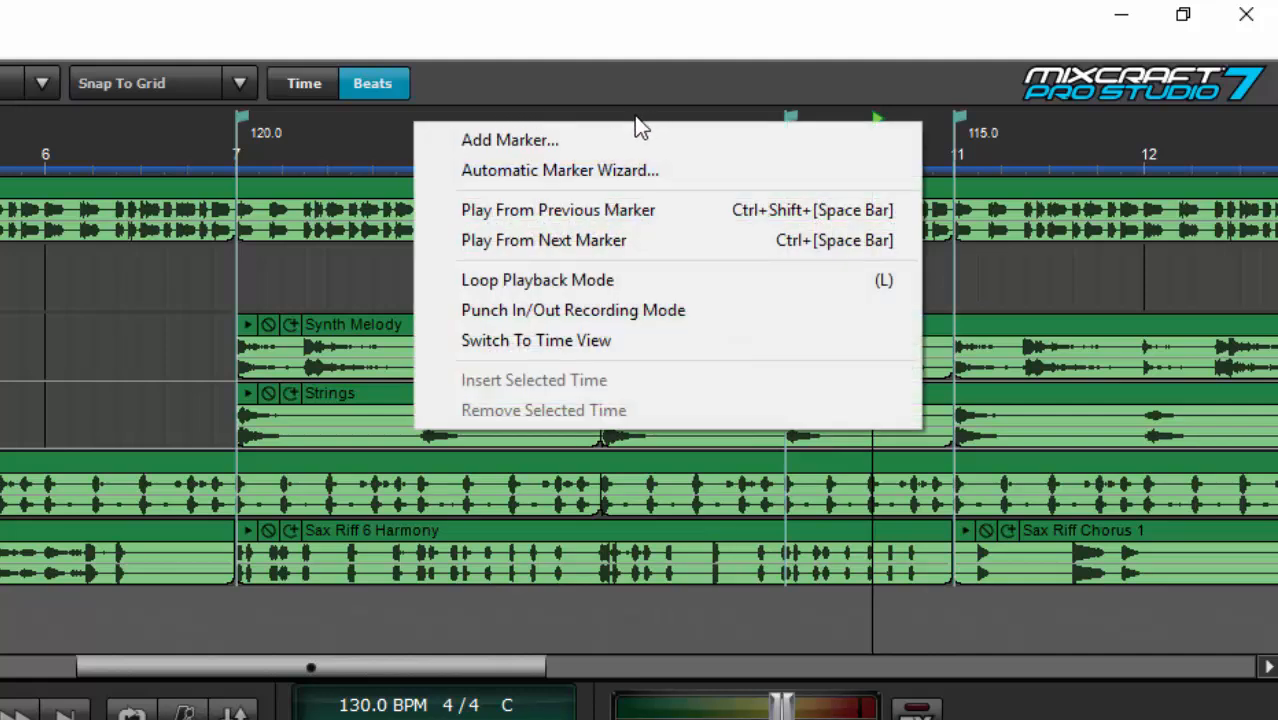
click(508, 140)
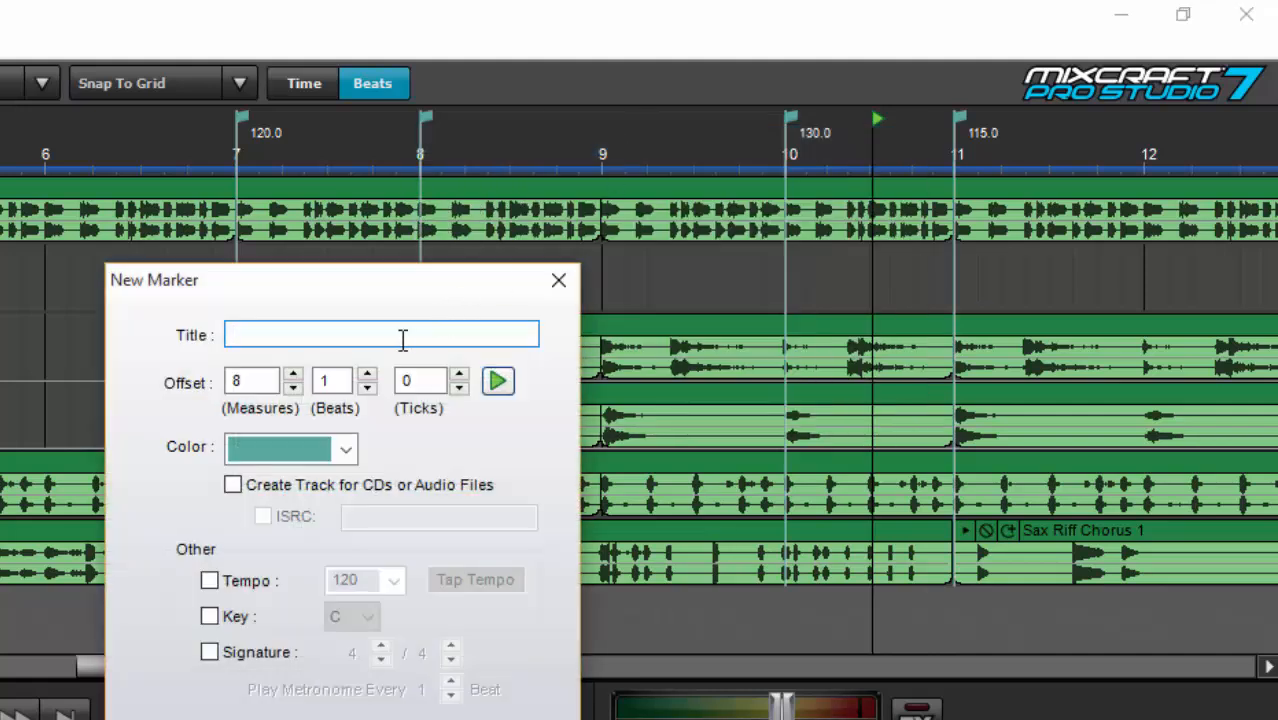
text(122)
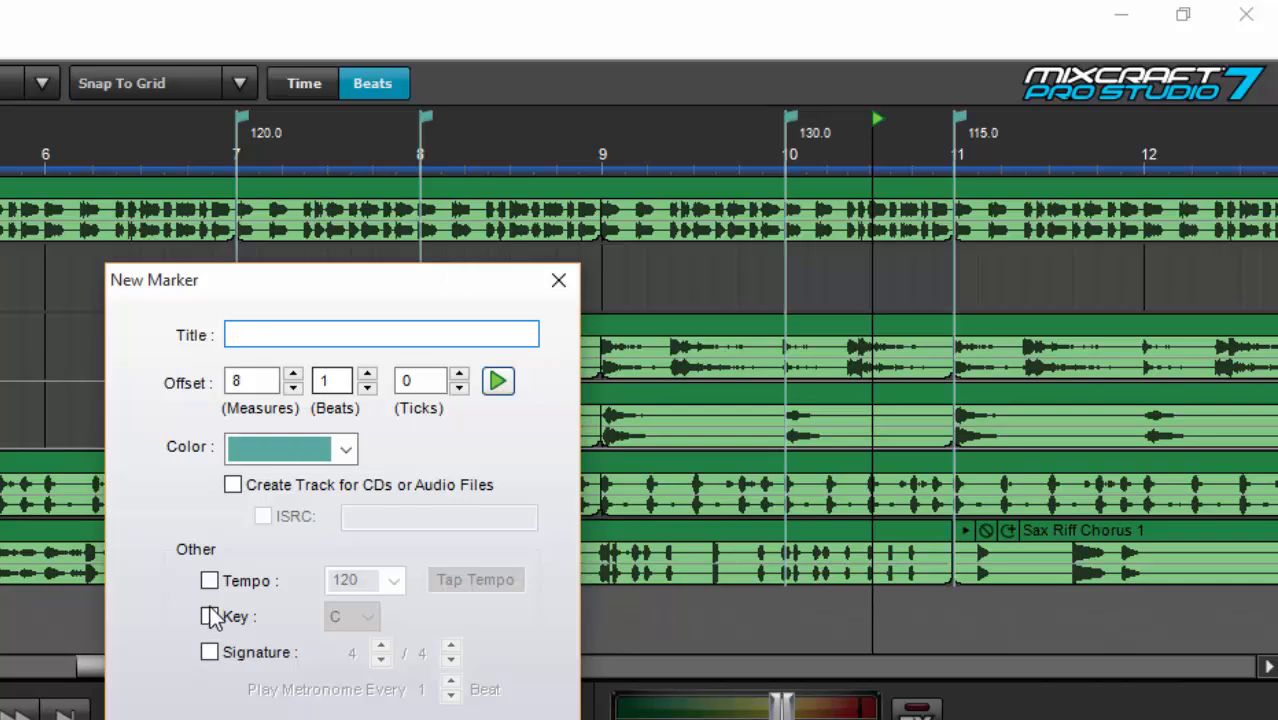
click(210, 580)
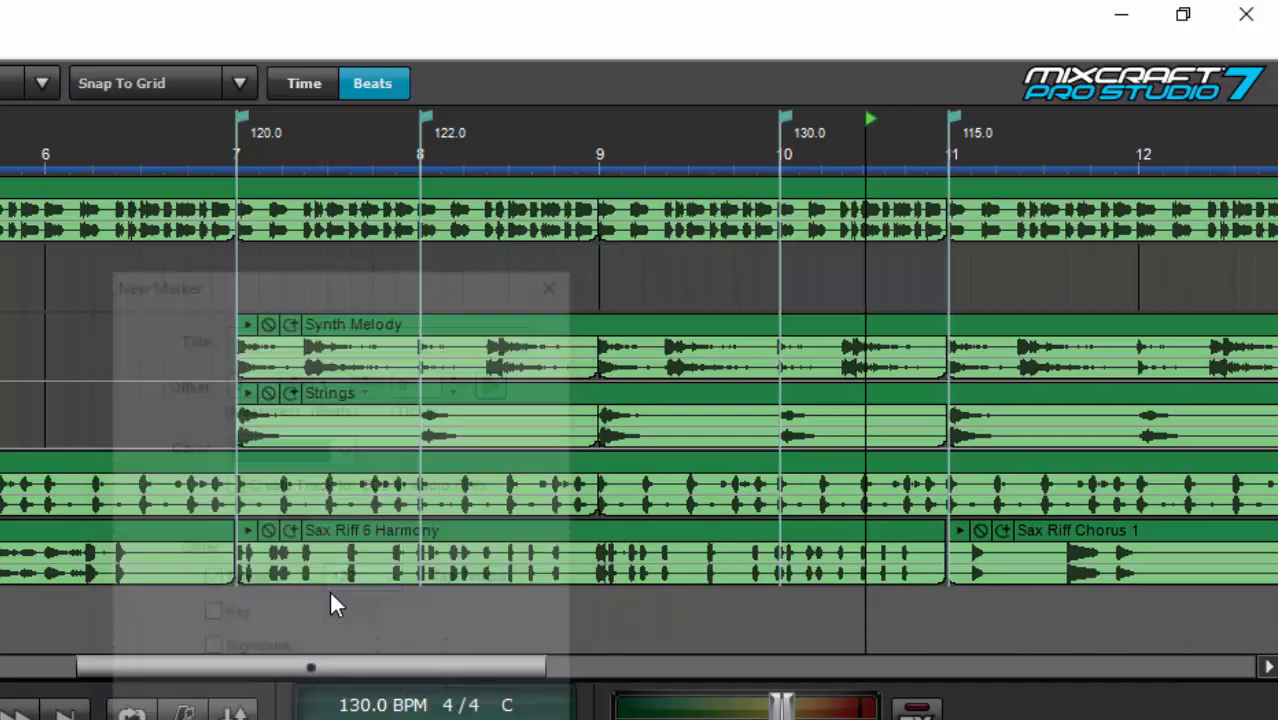
click(548, 288)
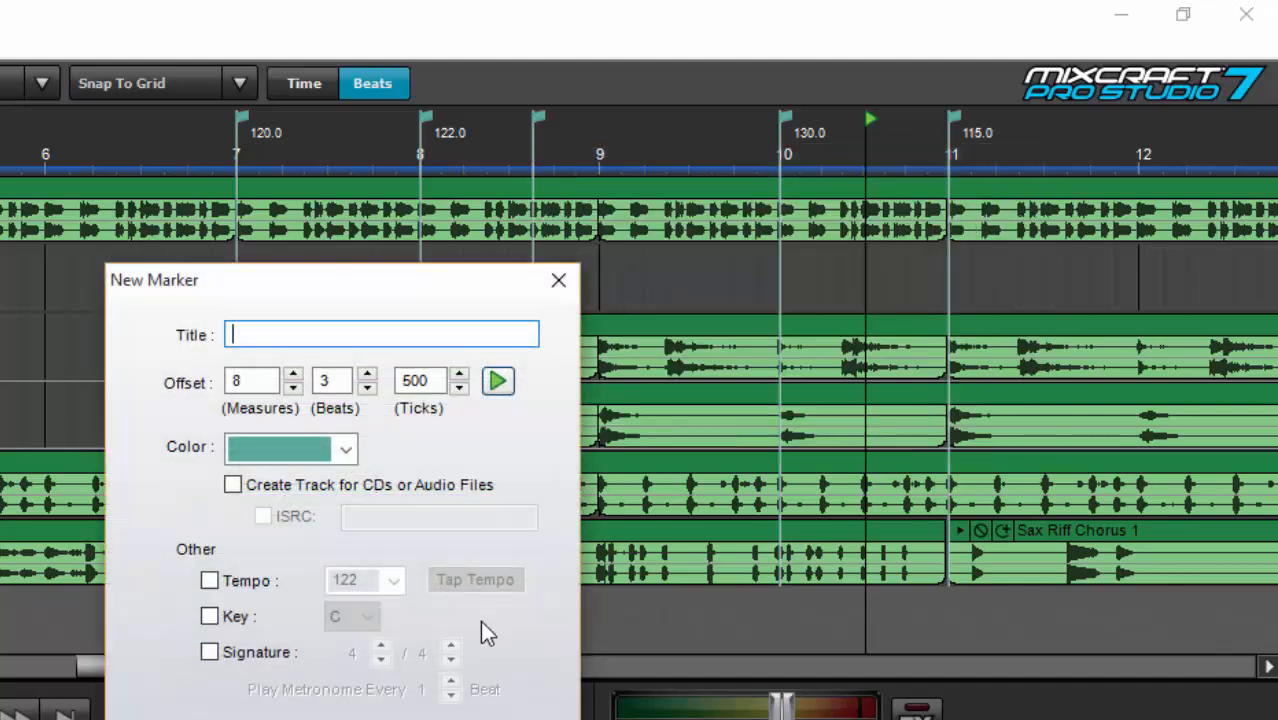
click(210, 580)
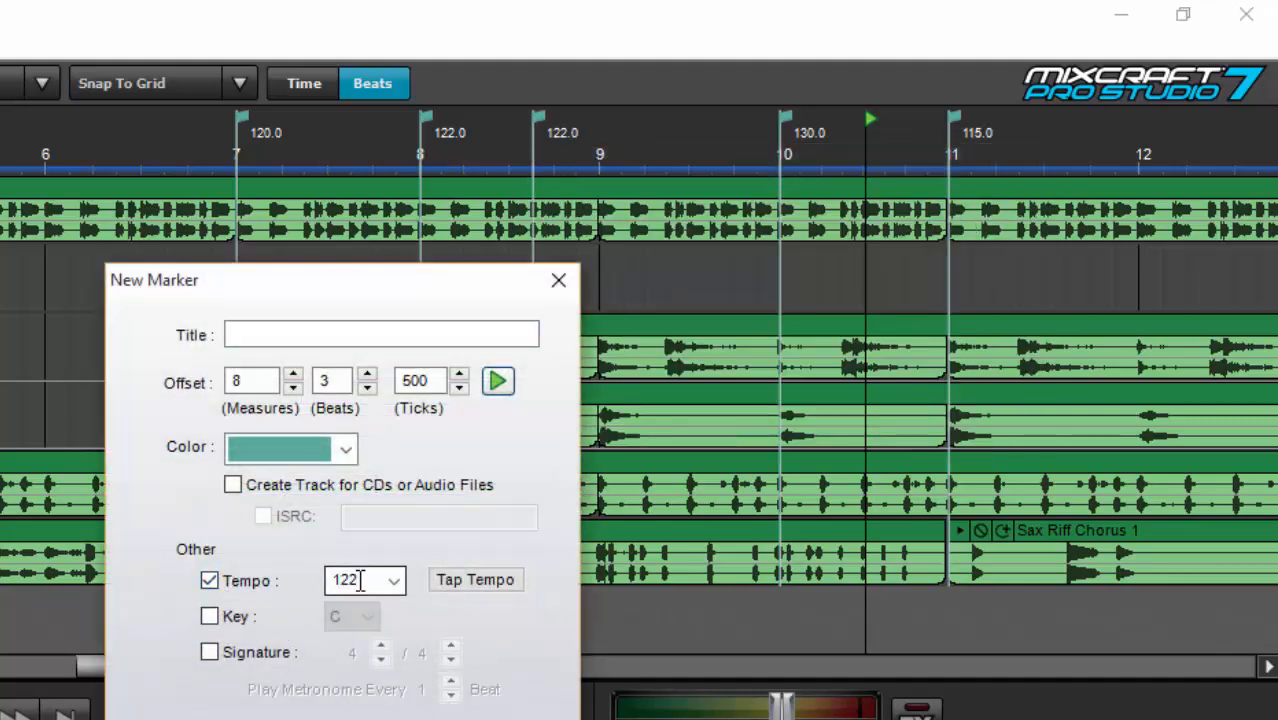
text(124)
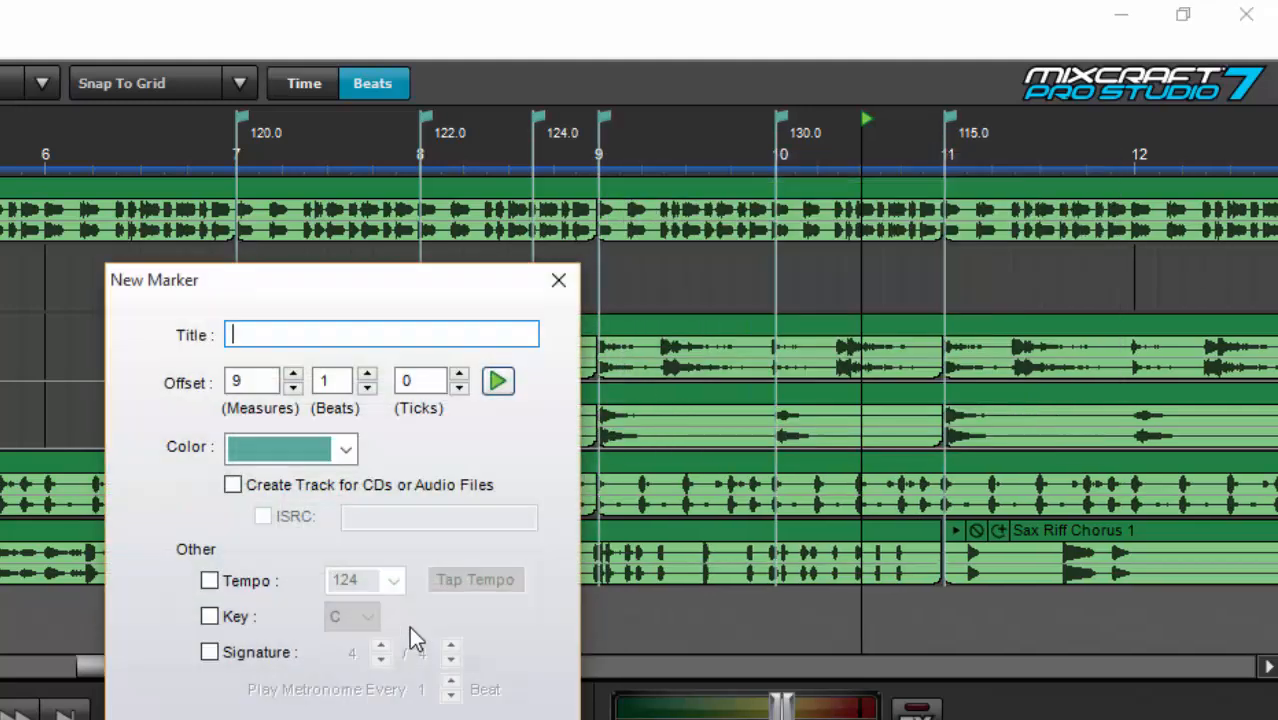
Continue the ramp with 126 and 128 BPM tempo markers through measure 9.
click(208, 580)
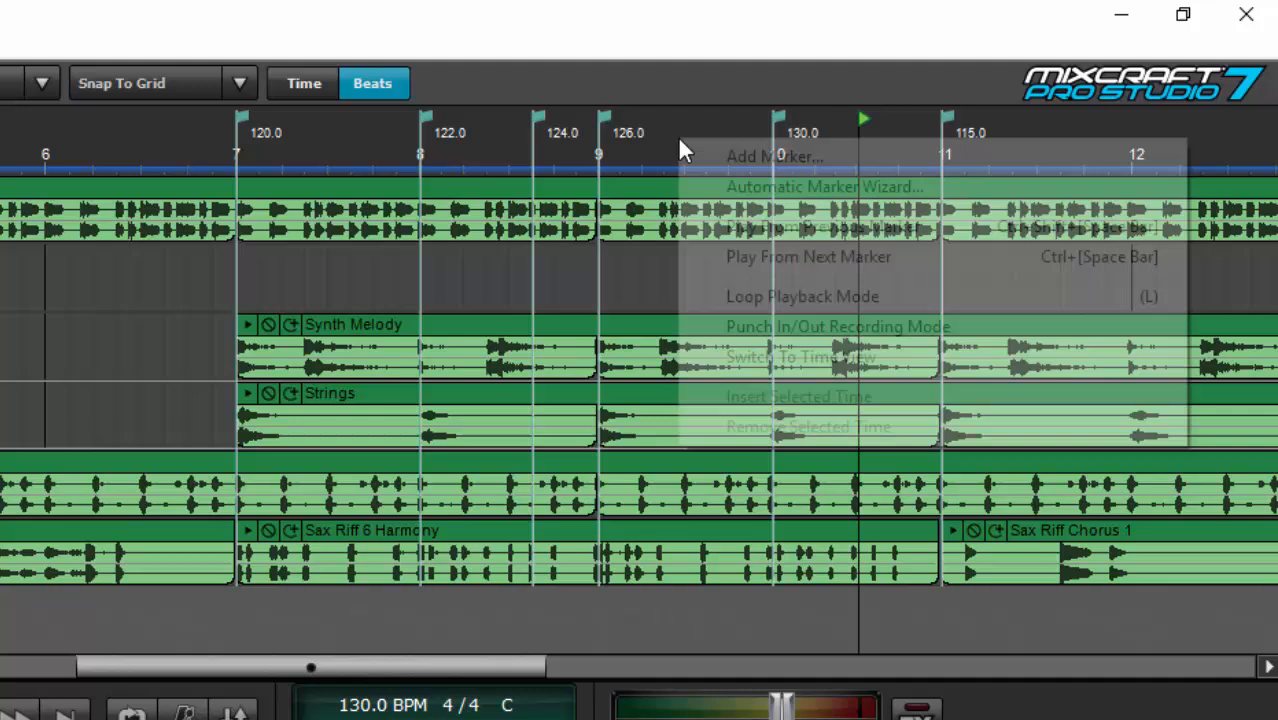
mouse_move(716, 284)
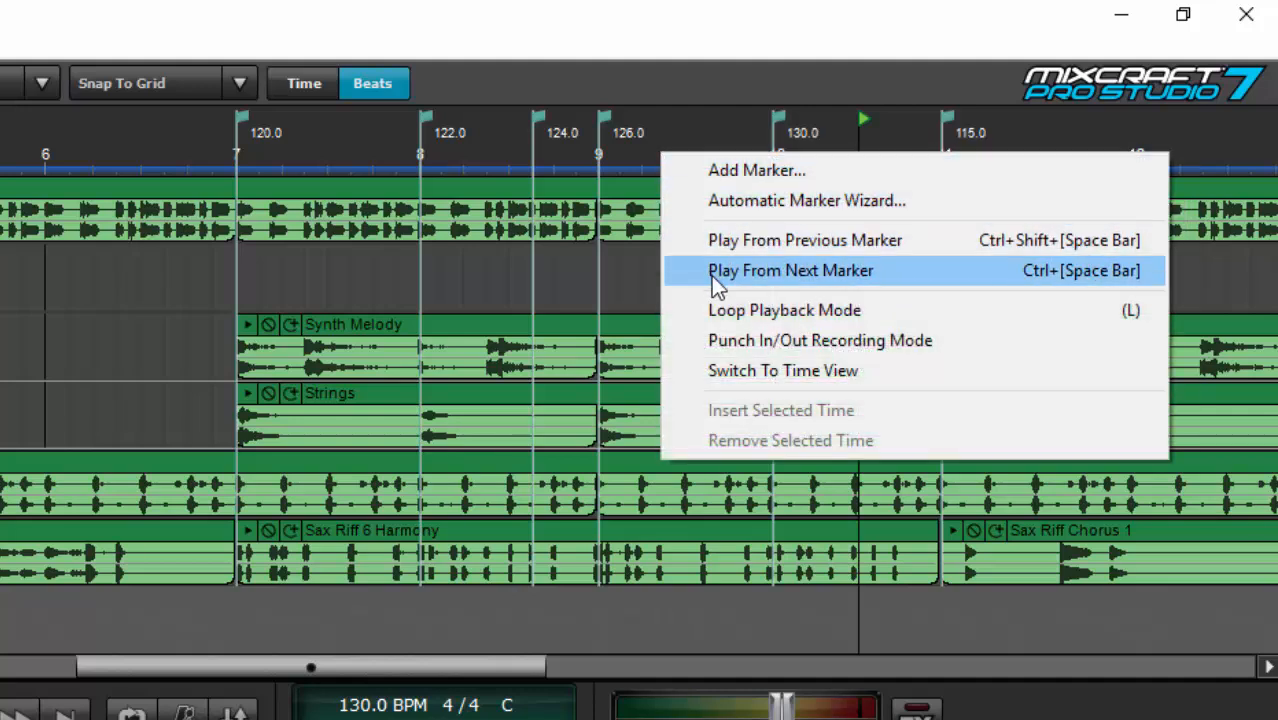
click(756, 170)
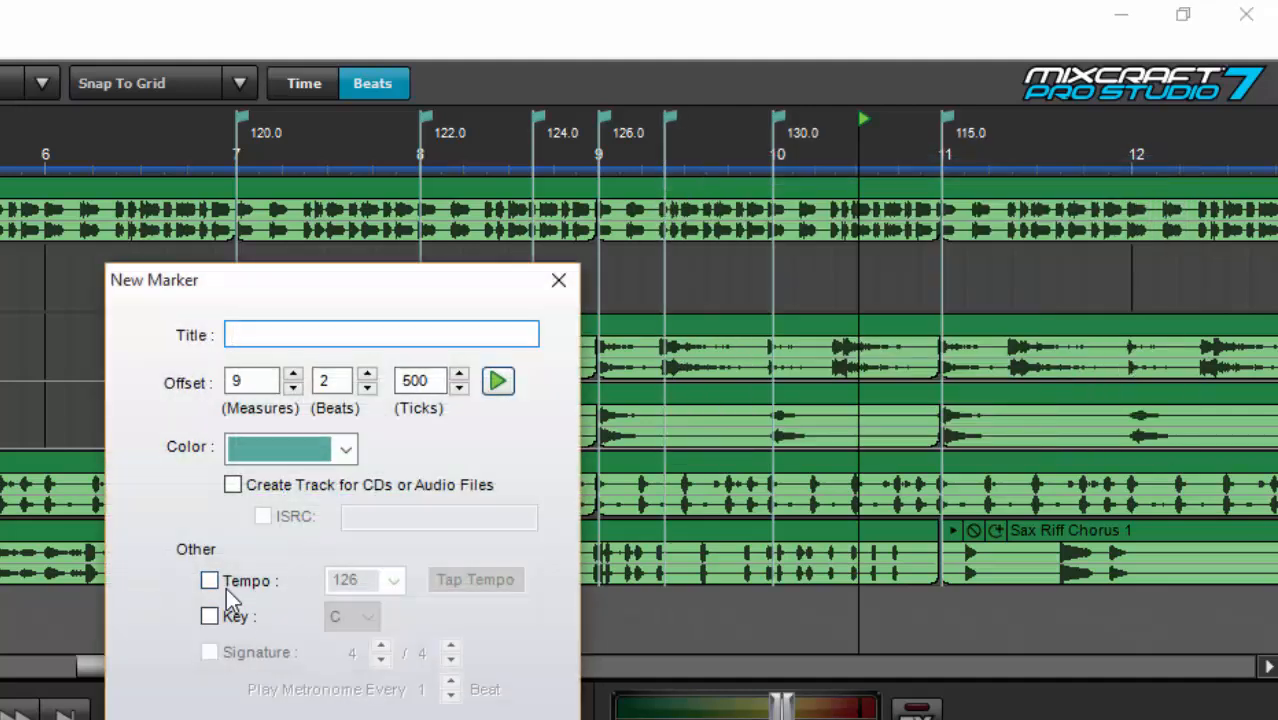
click(210, 580)
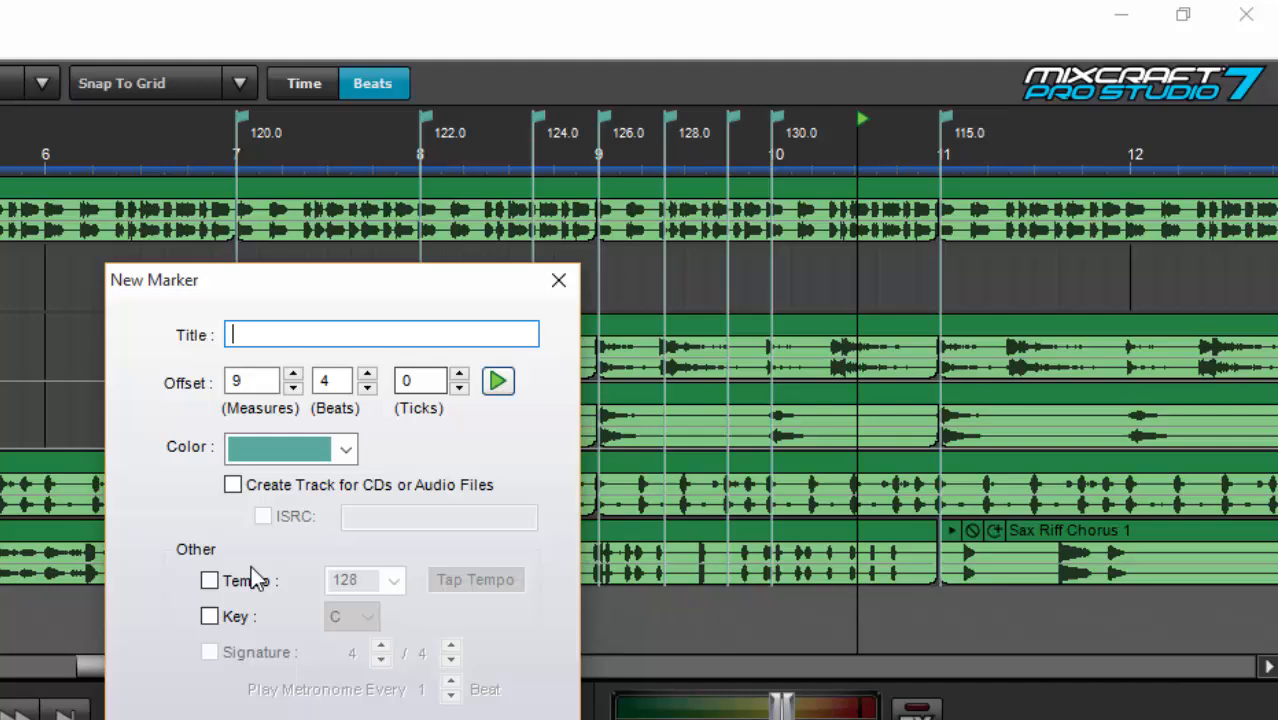
click(210, 580)
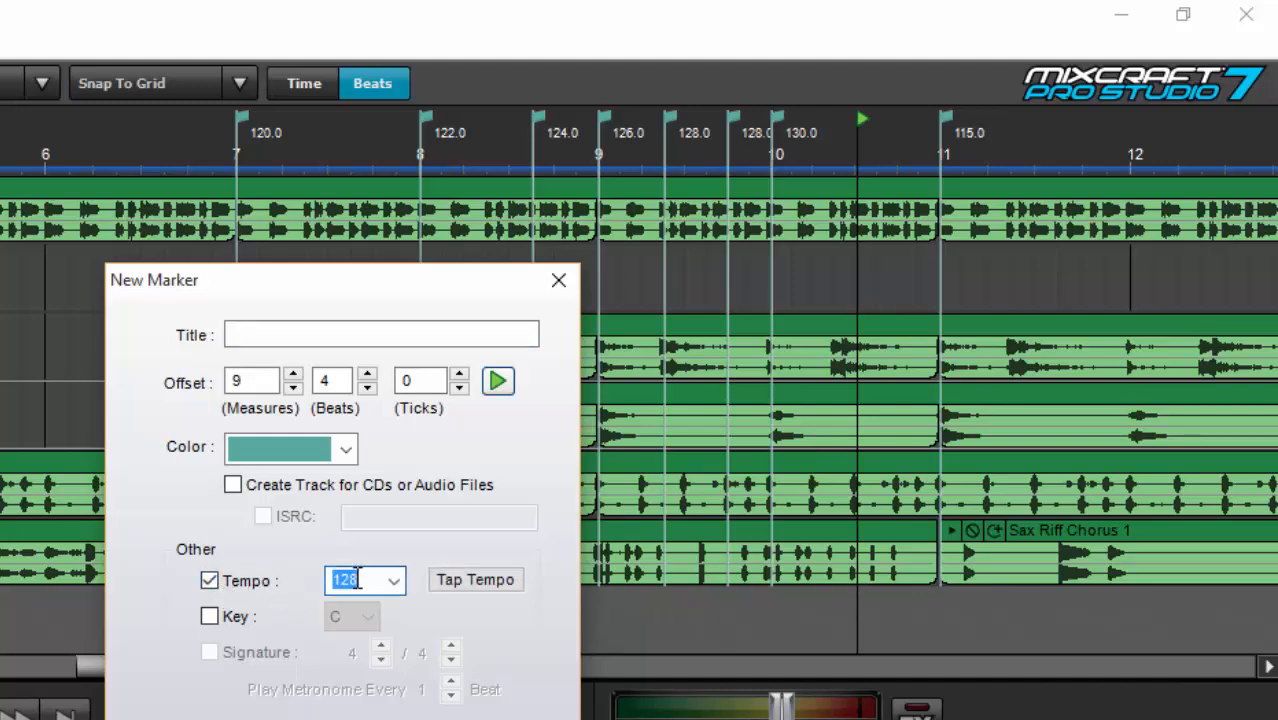